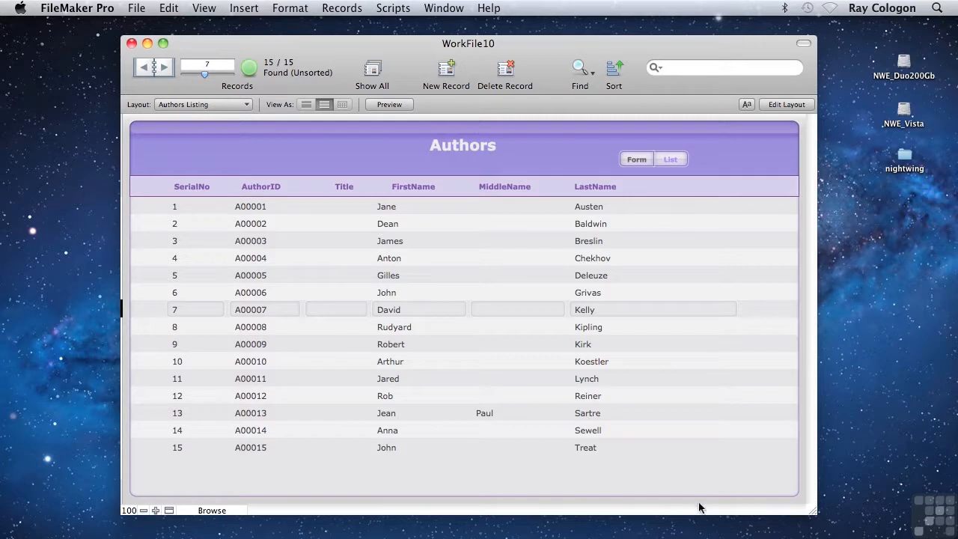
- Reach Manage Security for WorkFile10 via the File menu, listing Guest and Admin accounts
click(137, 8)
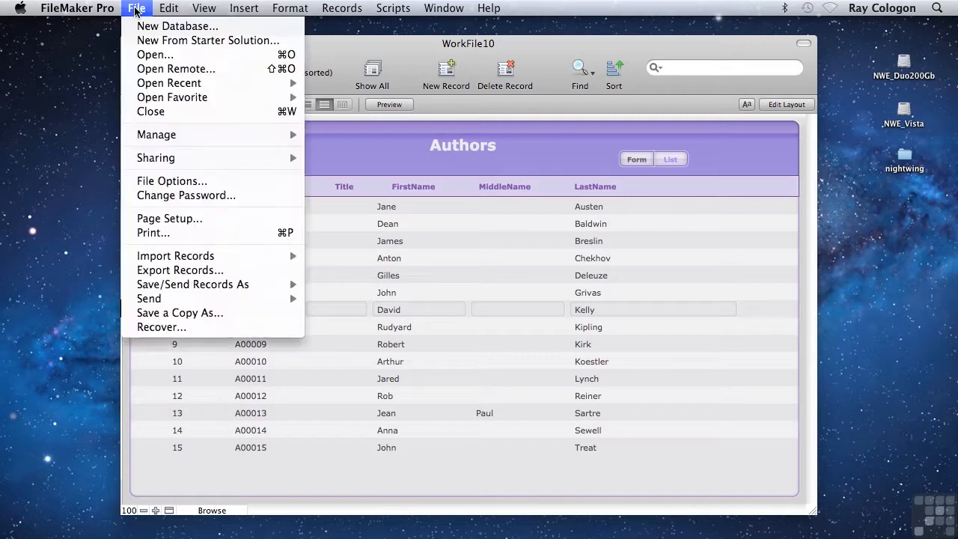
mouse_move(156, 135)
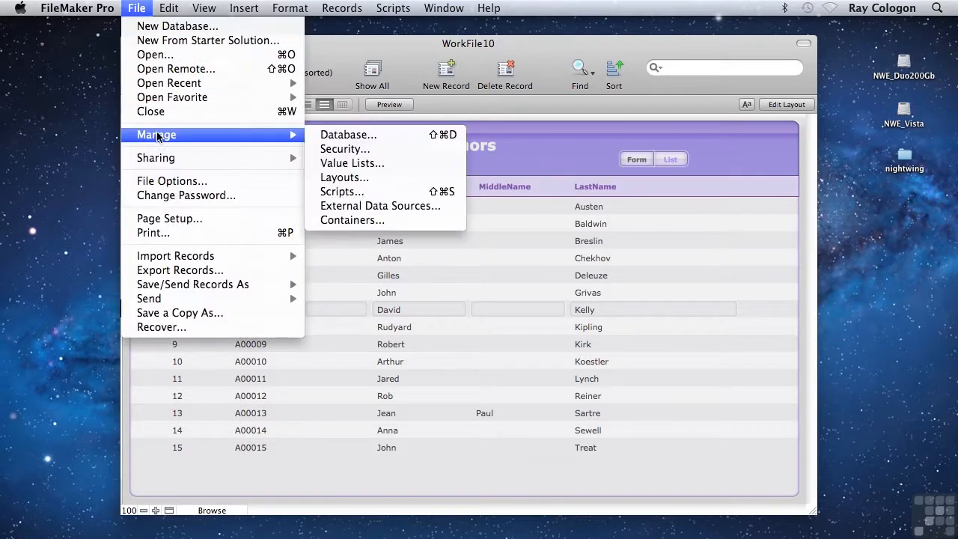
click(344, 148)
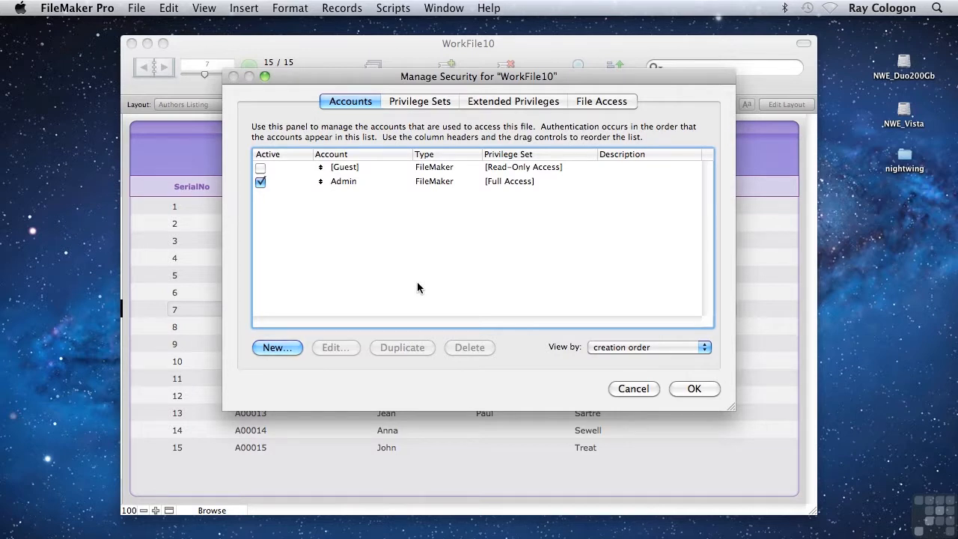
click(366, 182)
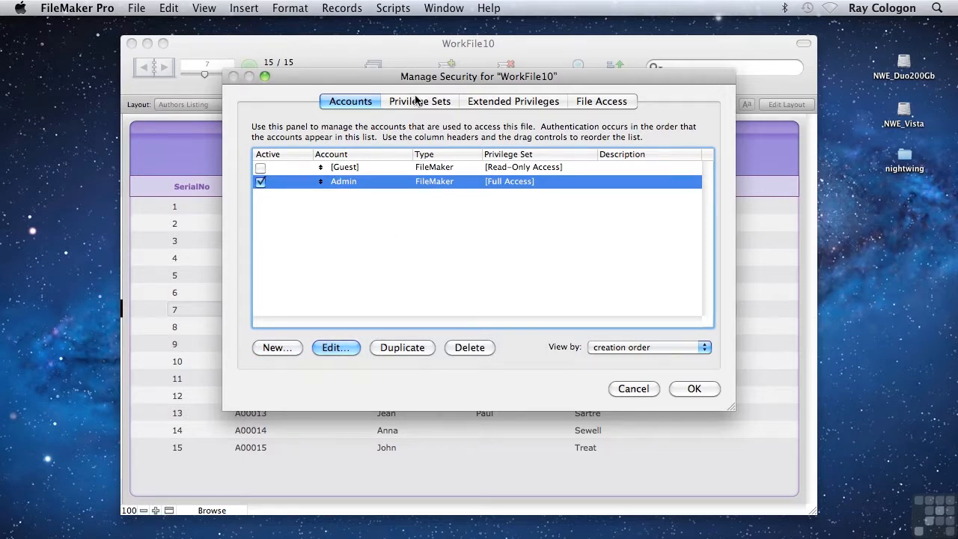
click(419, 102)
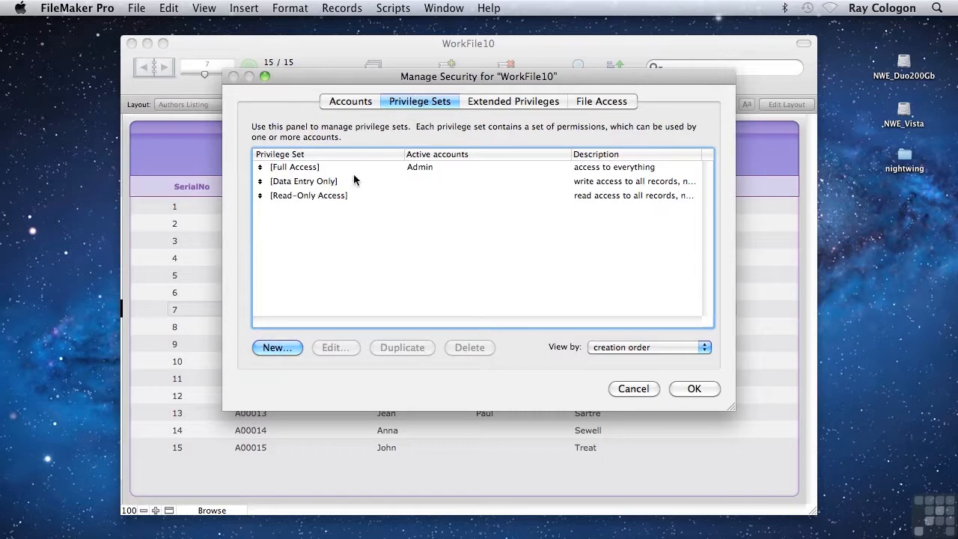
click(294, 168)
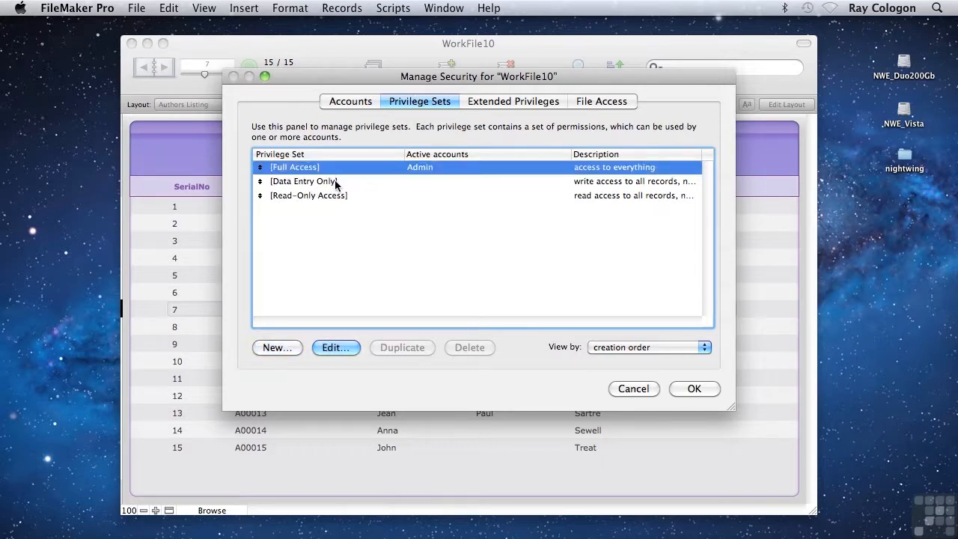
click(309, 194)
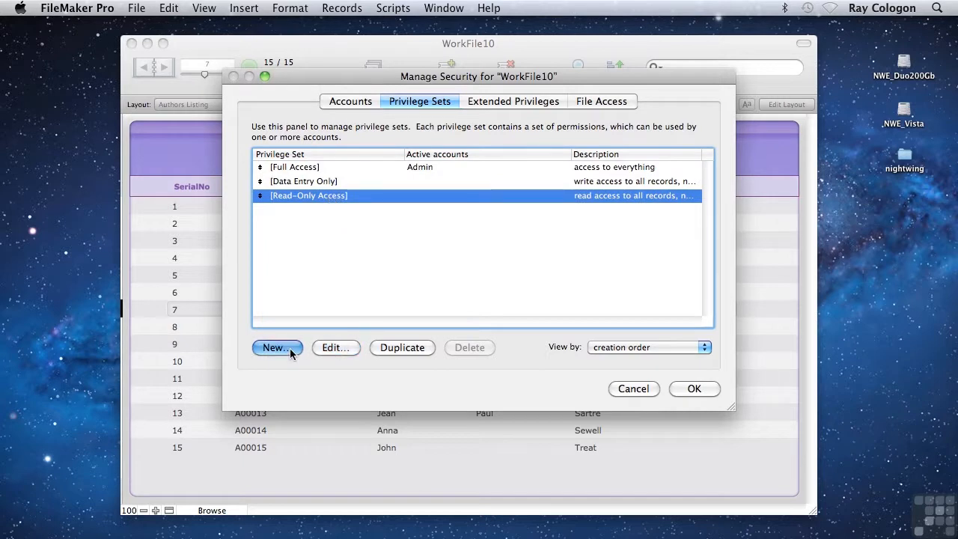
click(277, 347)
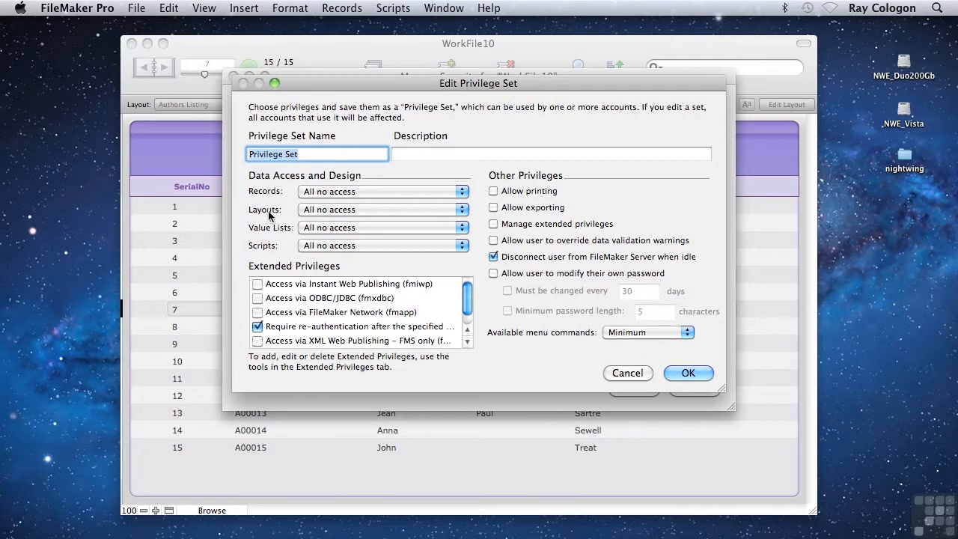
mouse_move(269, 225)
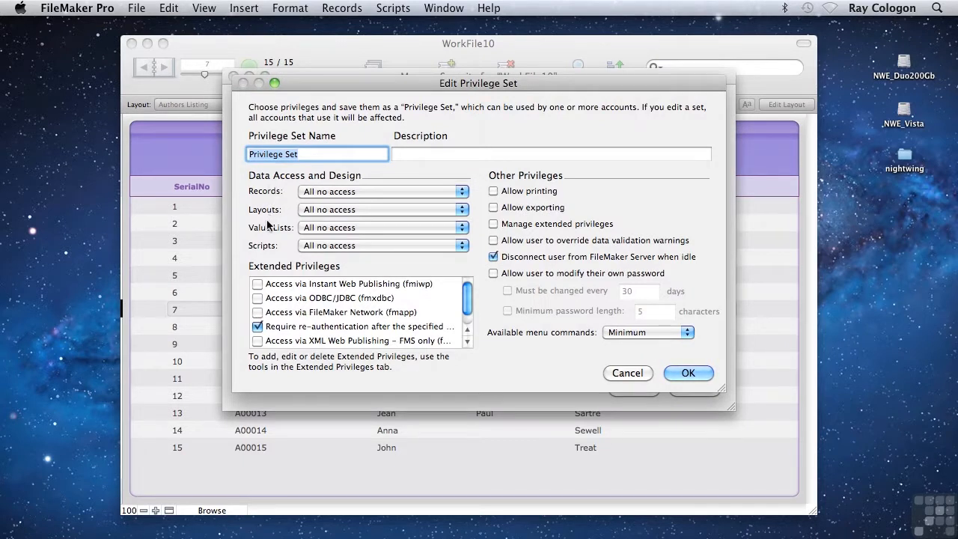
mouse_move(264, 257)
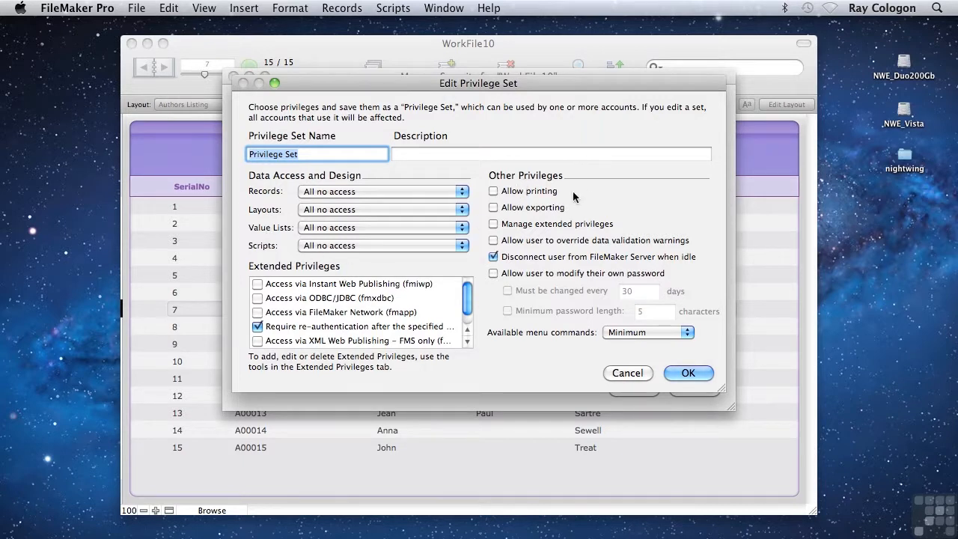
mouse_move(626, 364)
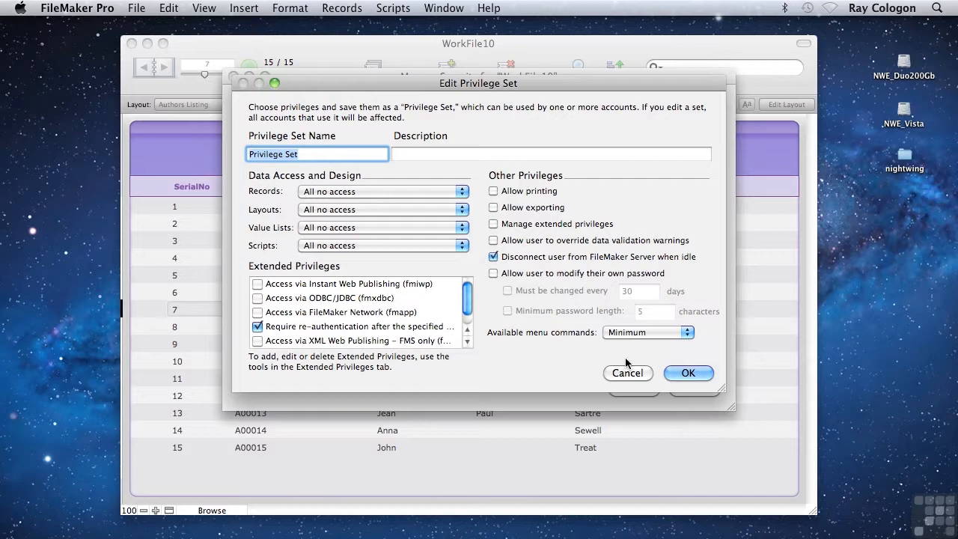
click(628, 373)
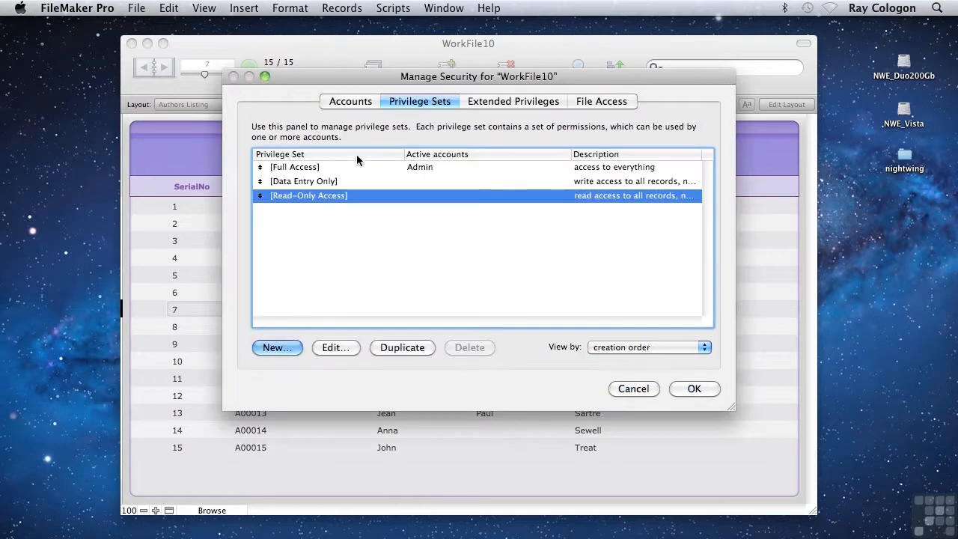
click(351, 102)
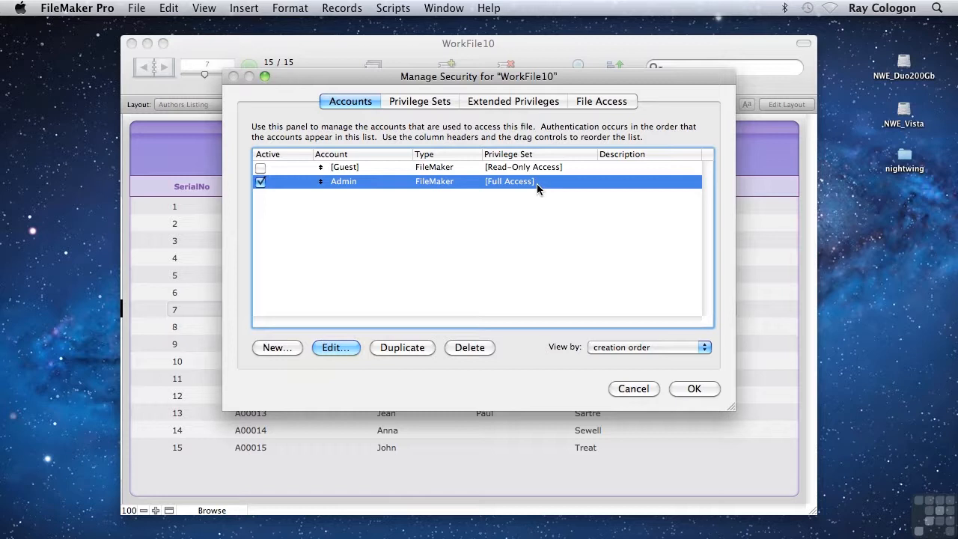
mouse_move(309, 315)
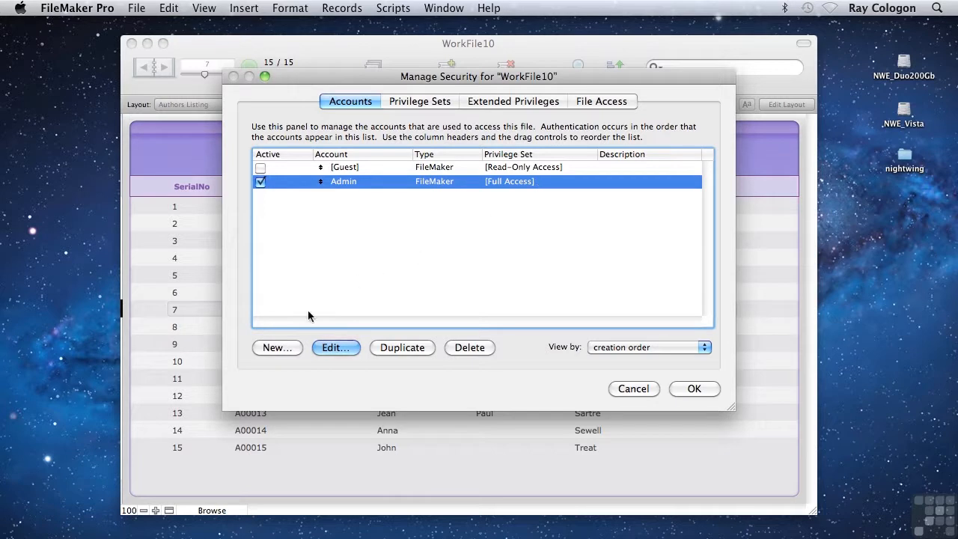
- Create an active account named User with a password and [Data Entry Only] privileges
click(277, 348)
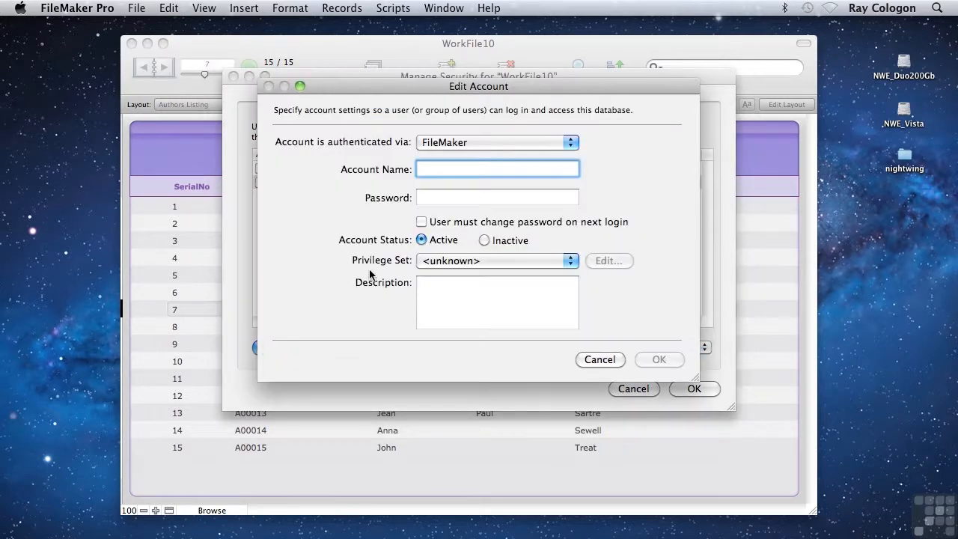
text(User)
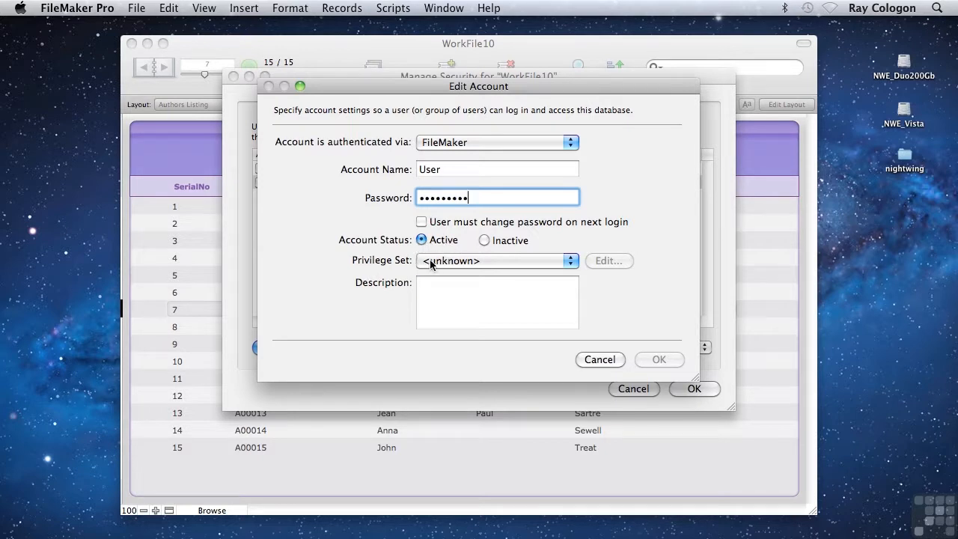
click(497, 261)
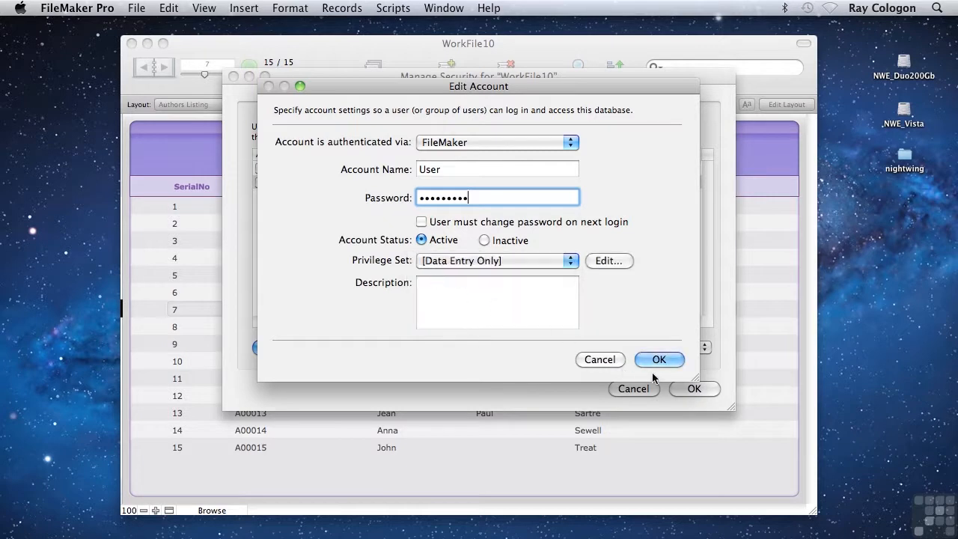
click(659, 360)
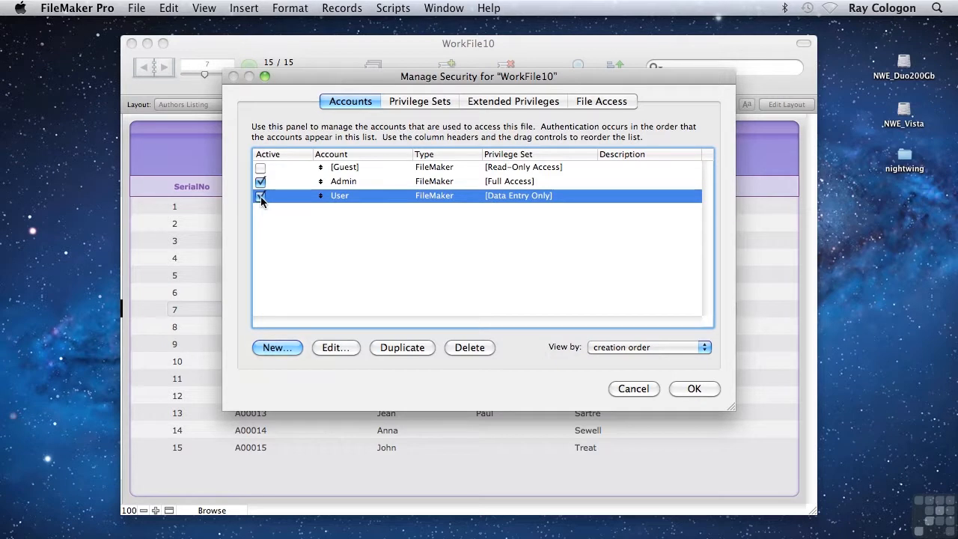
- Review the new User account in the list, then select the Admin account
click(261, 194)
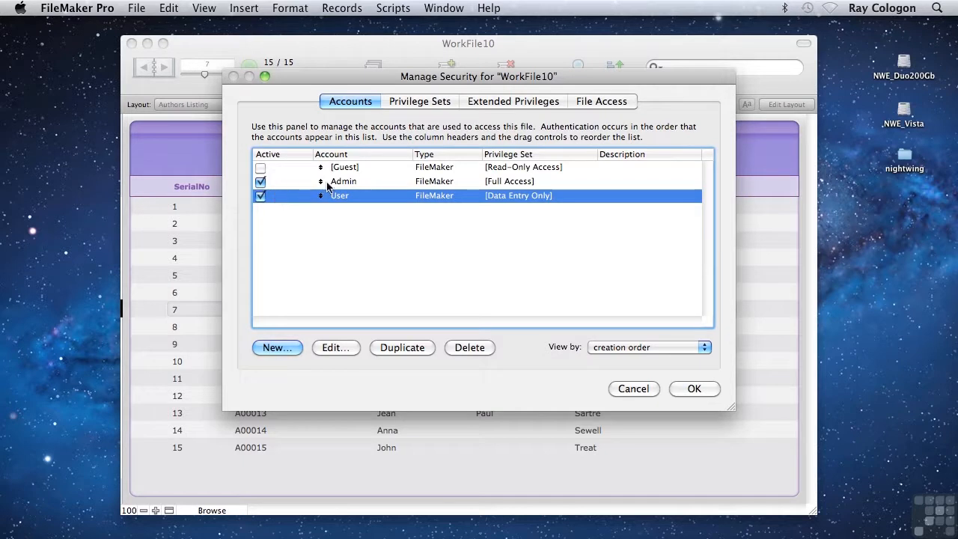
click(342, 181)
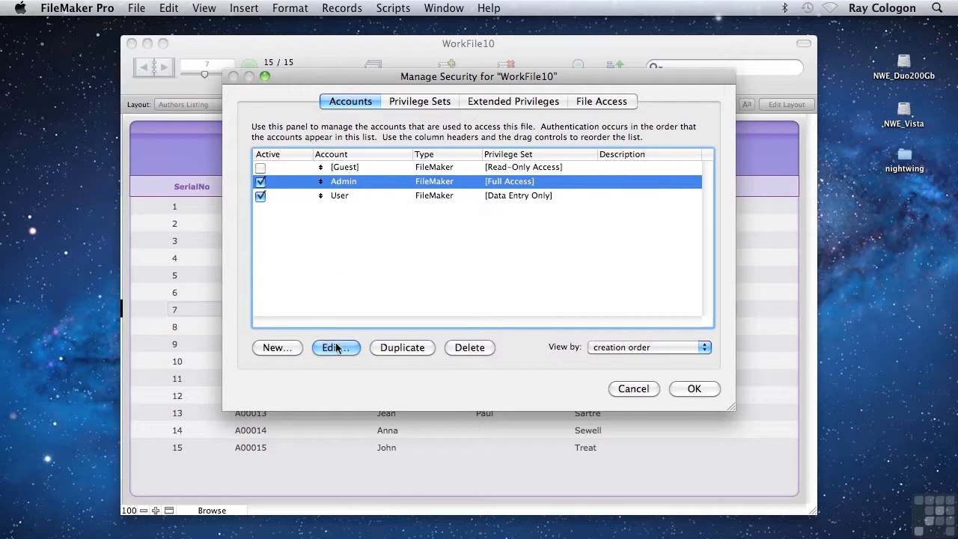
- Assign a password to the Admin account and commit the Manage Security changes
click(335, 347)
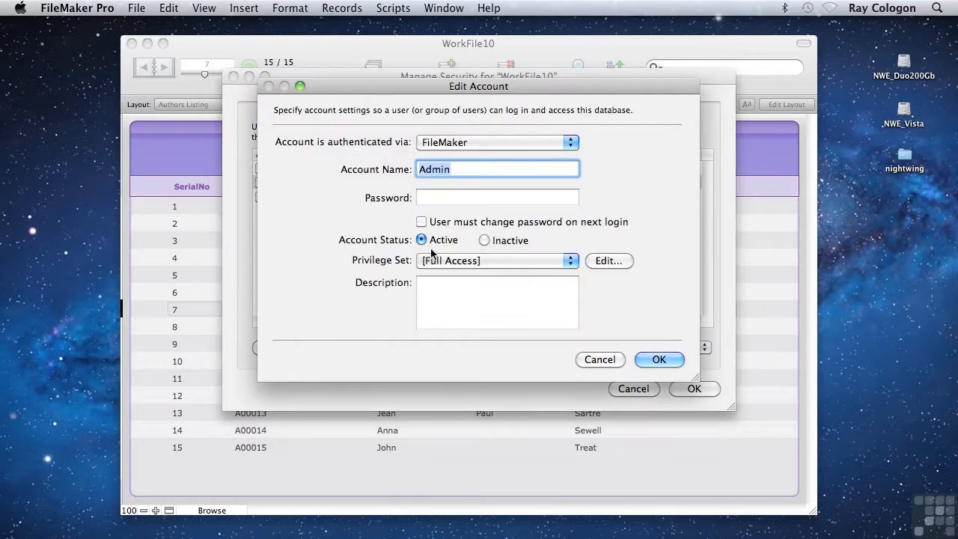
click(498, 198)
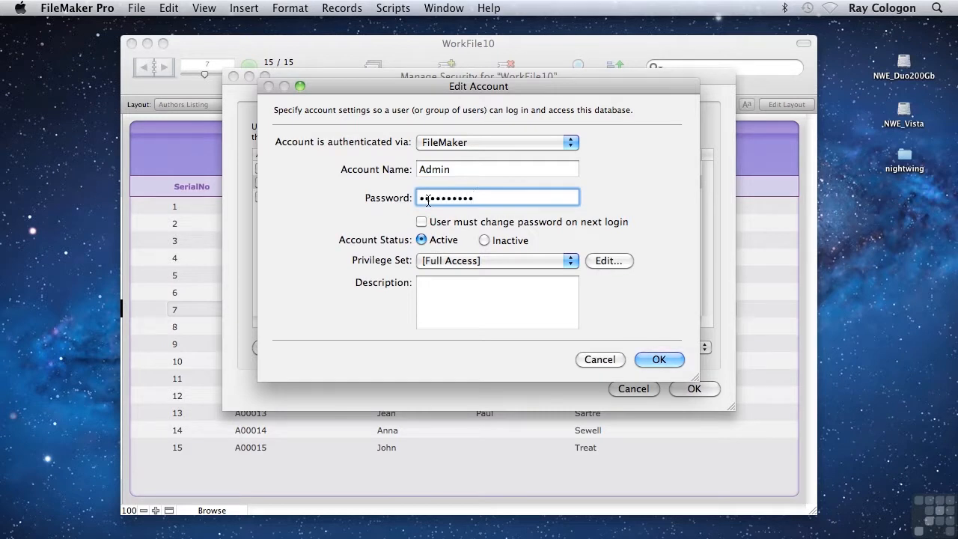
text(•)
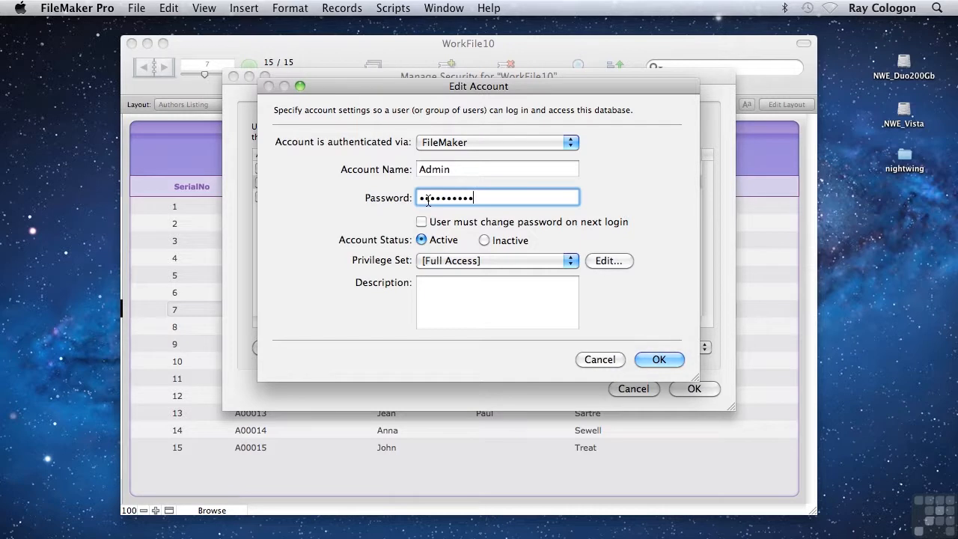
click(659, 360)
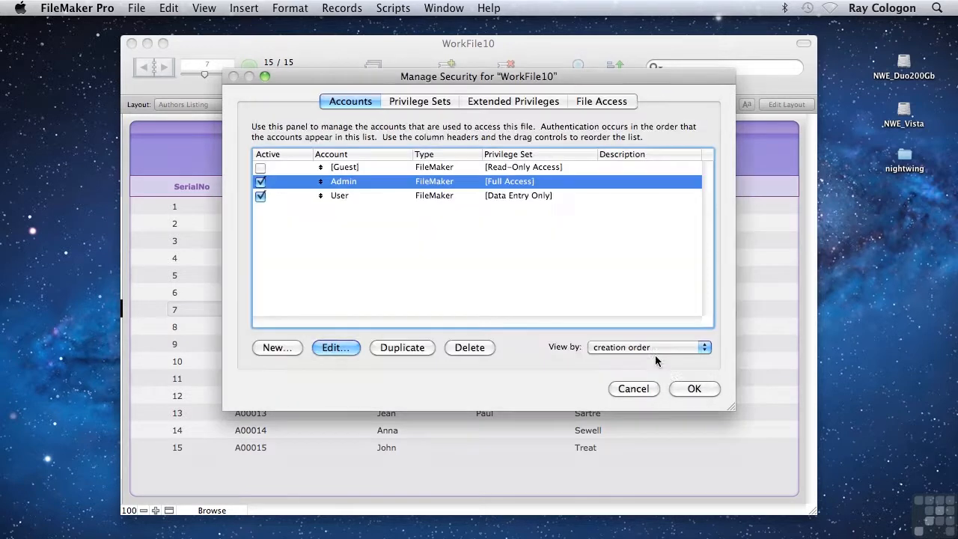
click(695, 389)
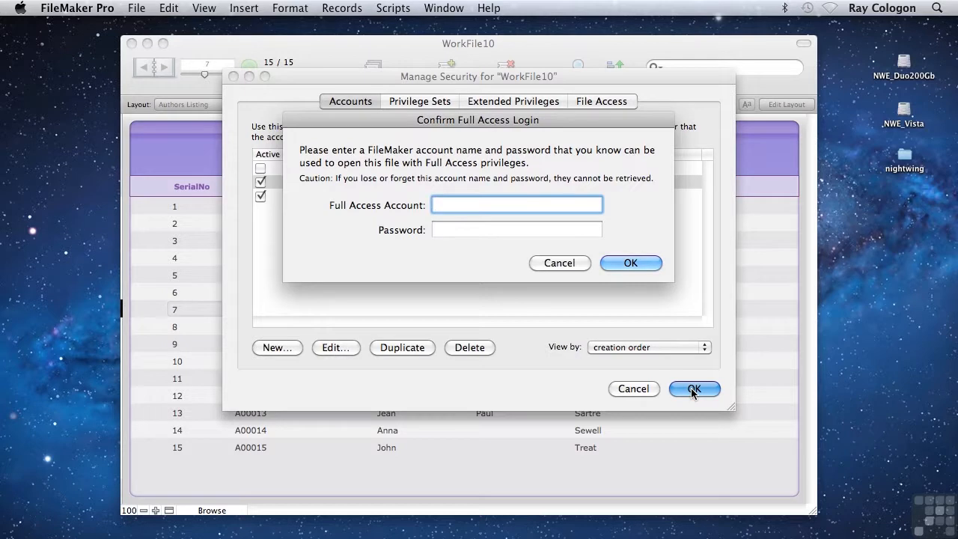
- Confirm the full-access login as Admin with its password to apply the security changes
text(Admin)
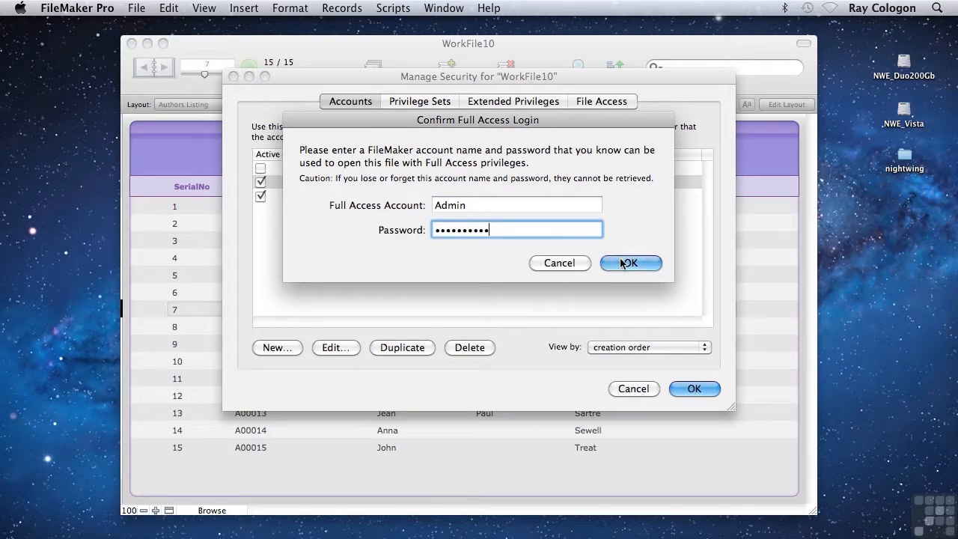
click(629, 264)
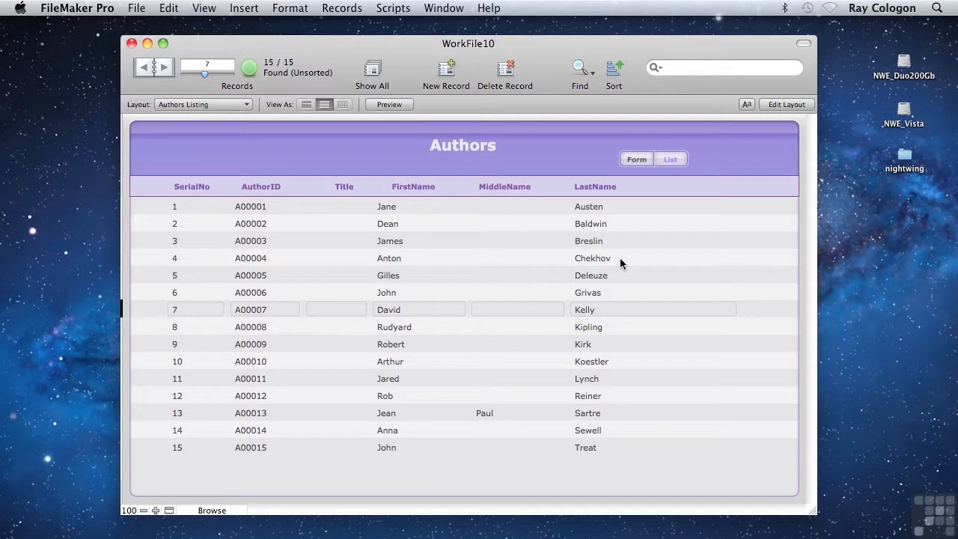
mouse_move(131, 41)
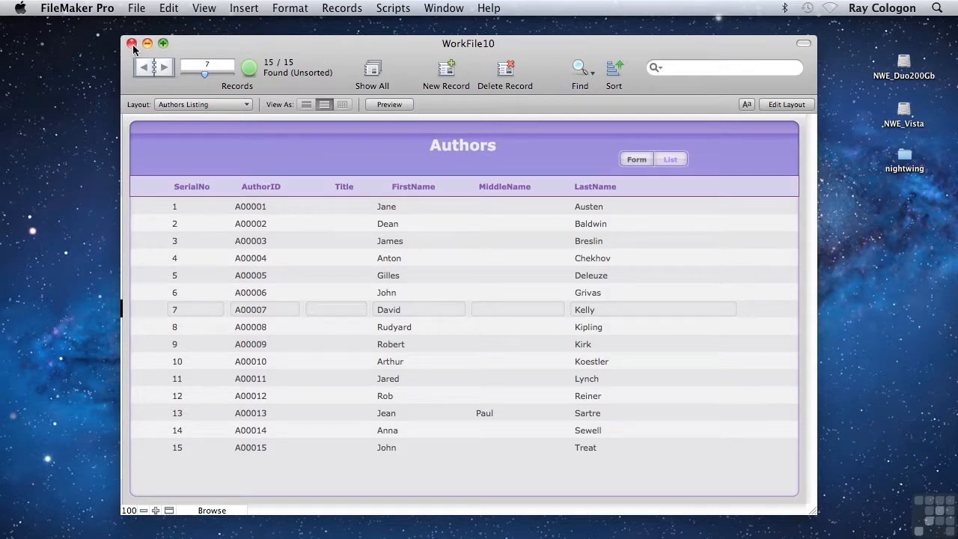
- Close WorkFile10 and reopen it from Recent Files, signing in as User with its password
click(132, 43)
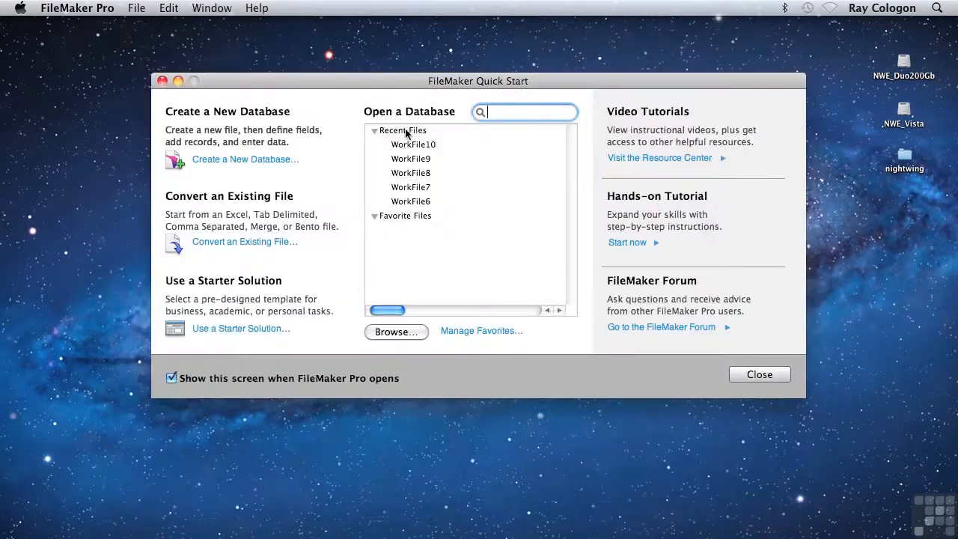
mouse_move(413, 144)
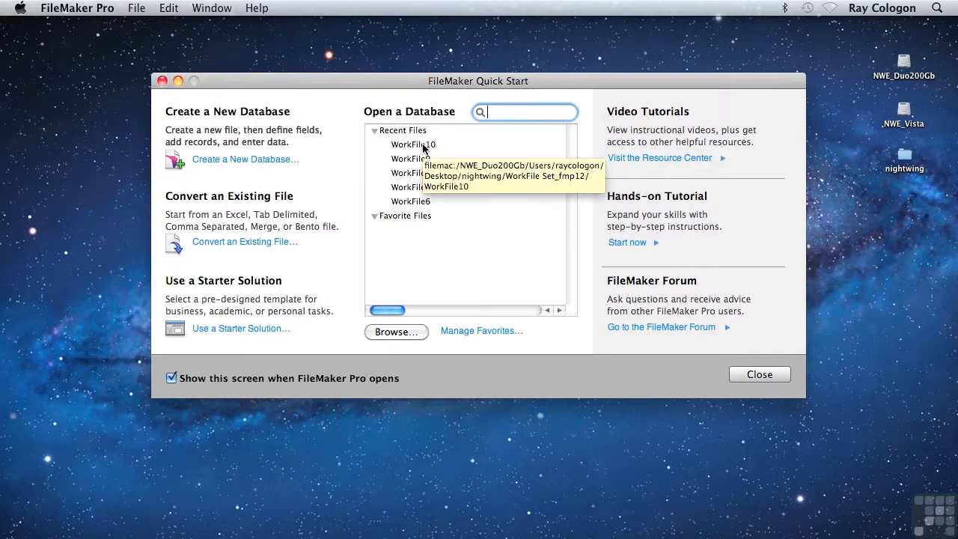
double_click(413, 144)
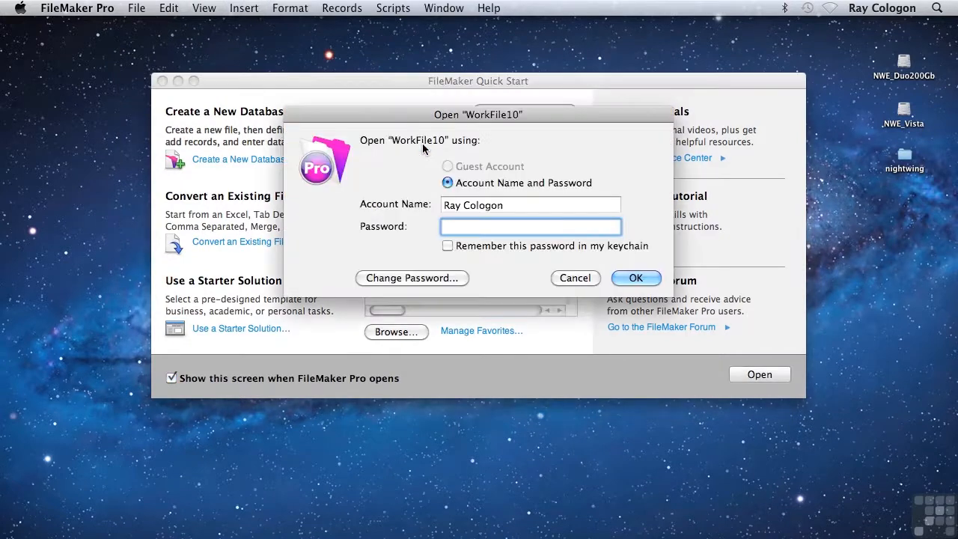
click(530, 226)
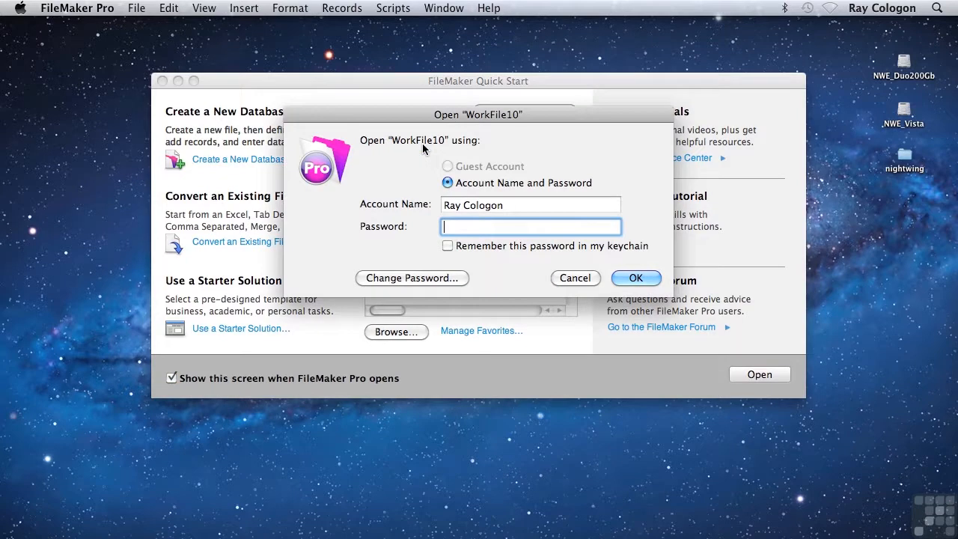
text(User)
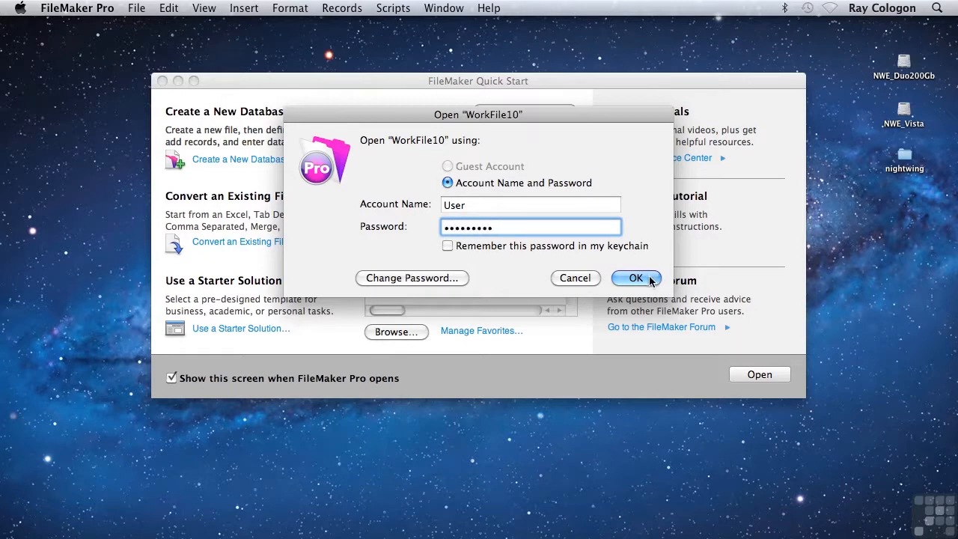
click(635, 277)
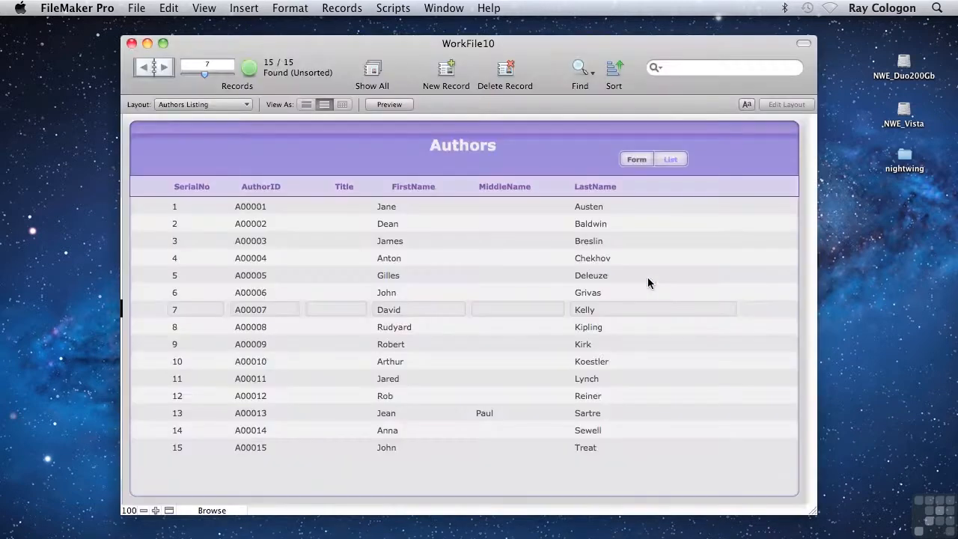
mouse_move(411, 239)
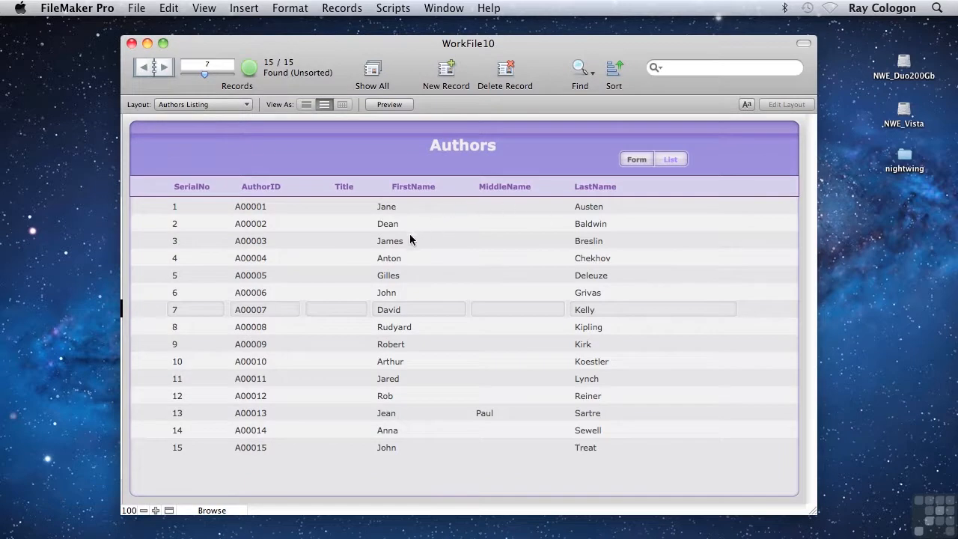
click(420, 240)
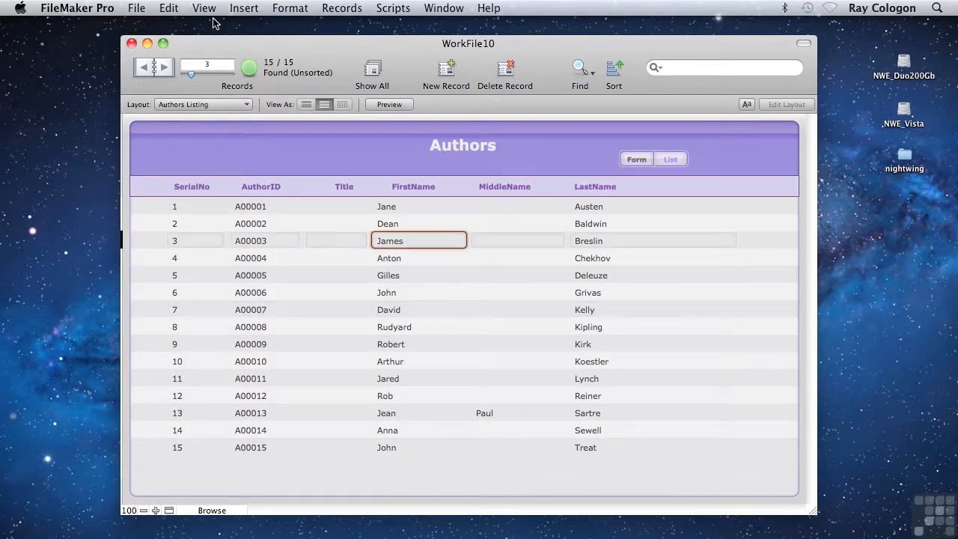
click(203, 9)
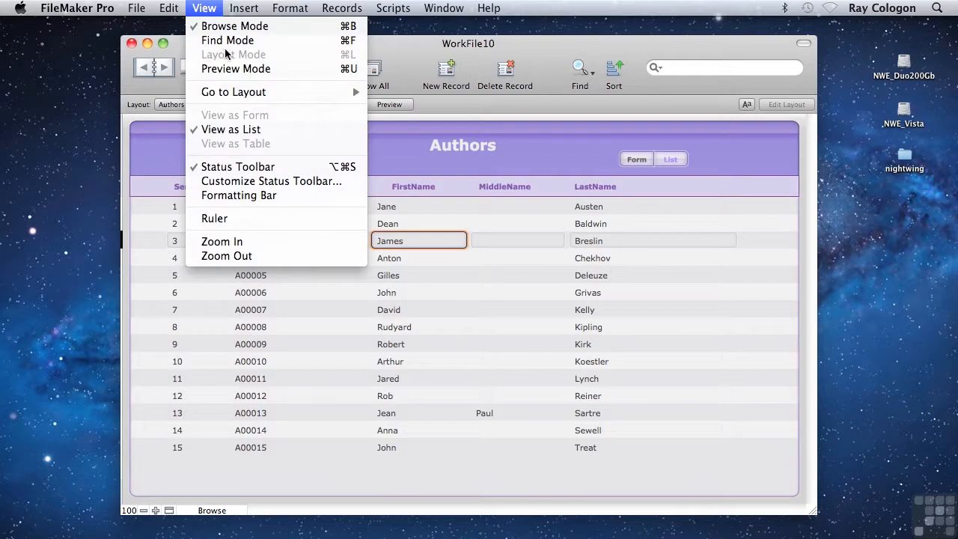
mouse_move(249, 54)
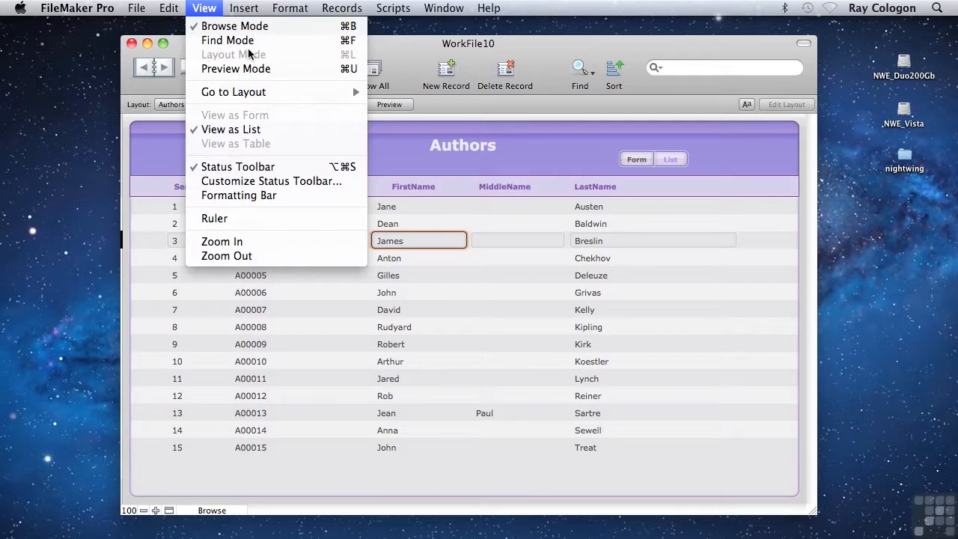
click(136, 9)
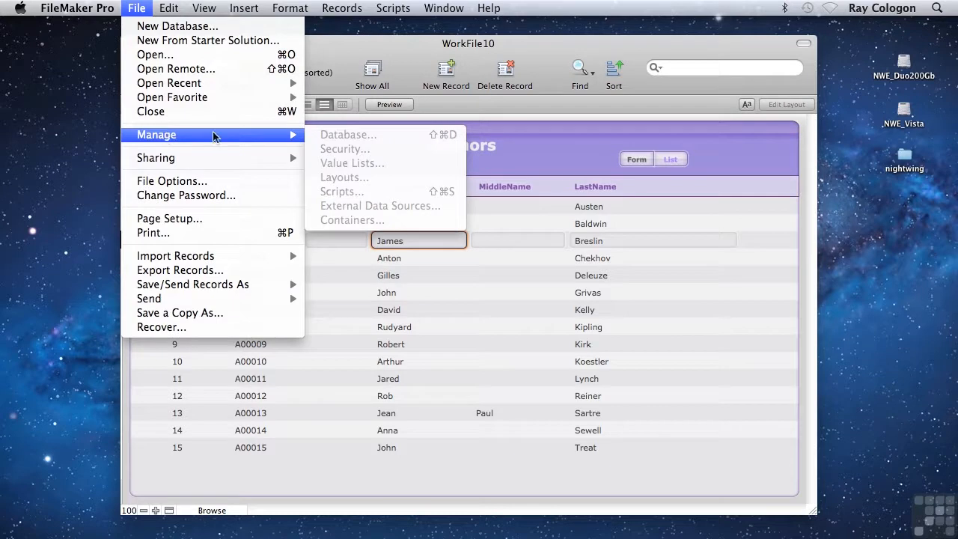
mouse_move(343, 231)
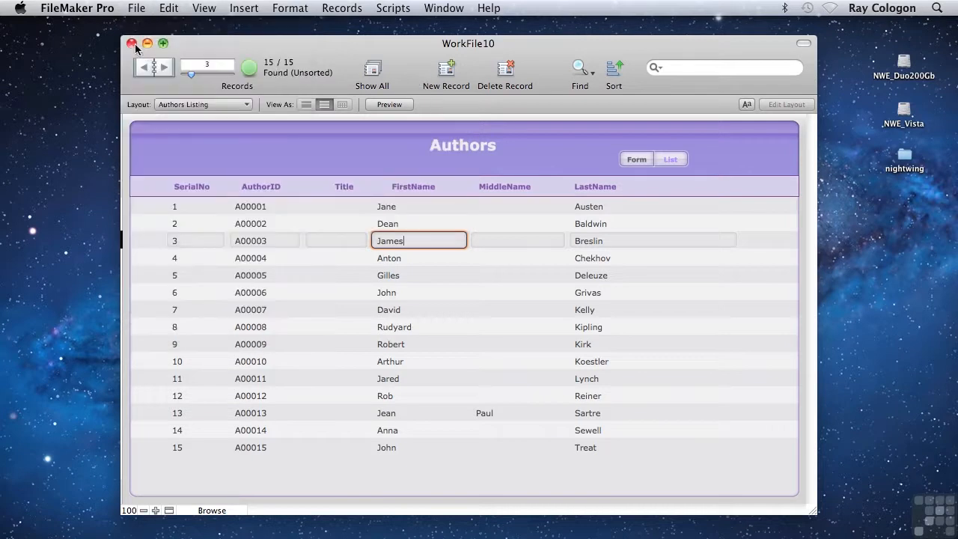
- Close WorkFile10, reopen it as Admin with its password, and check File > Manage is available
click(132, 43)
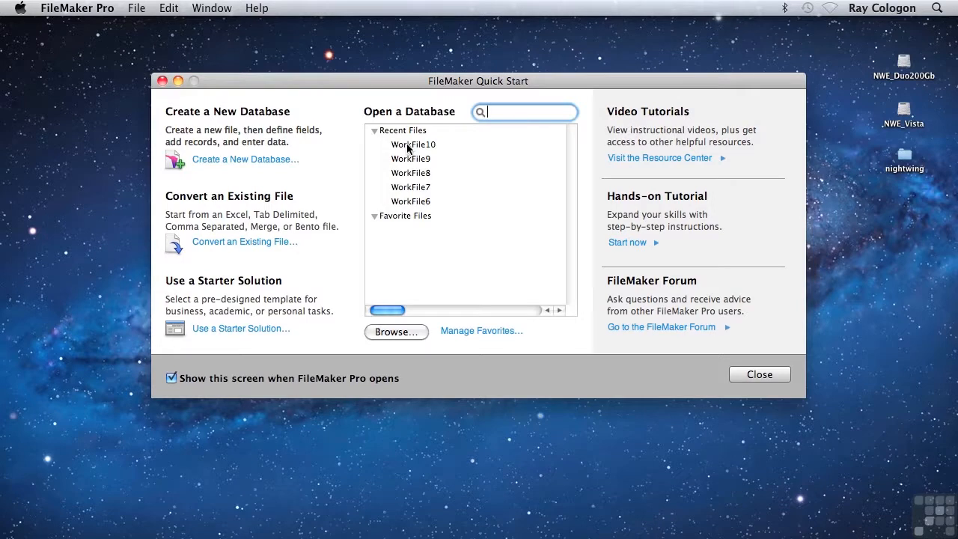
text(Admin)
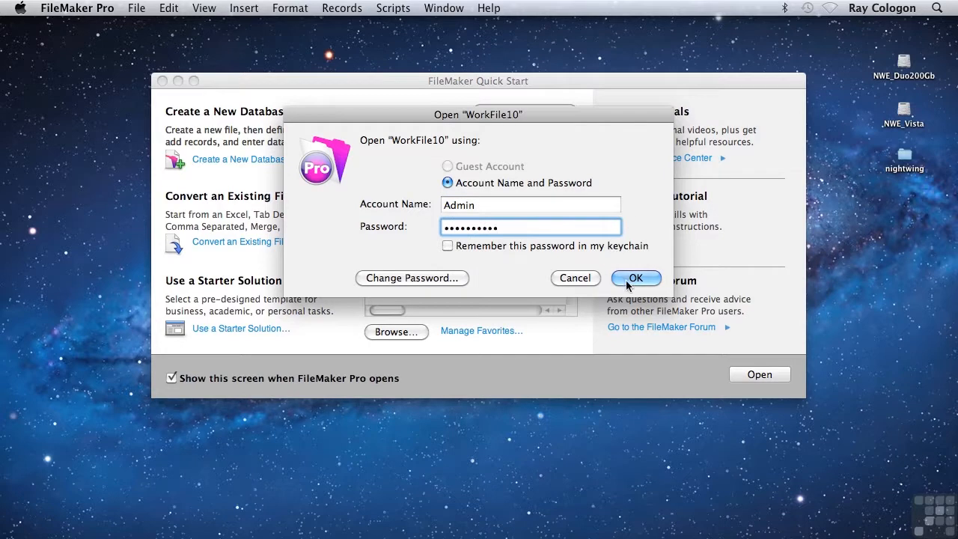
click(635, 277)
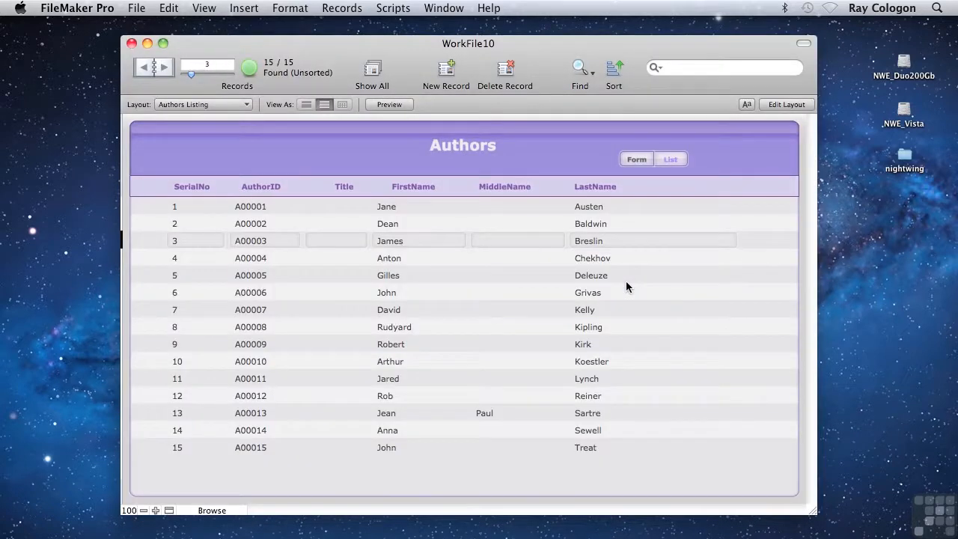
click(136, 9)
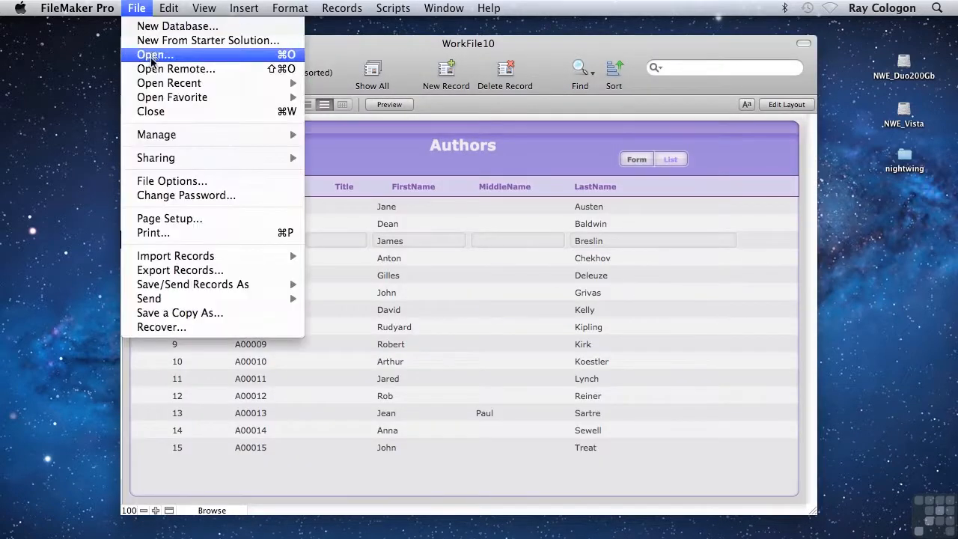
mouse_move(155, 135)
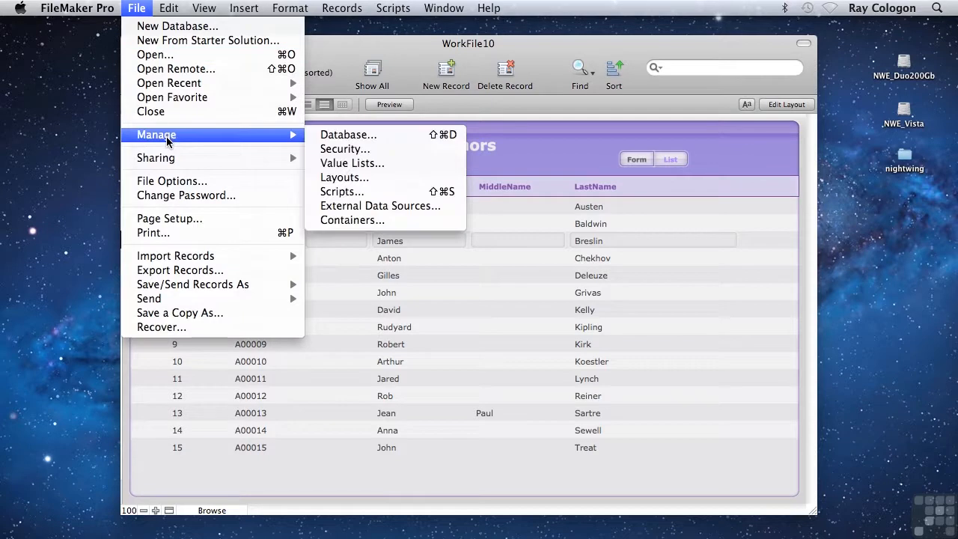